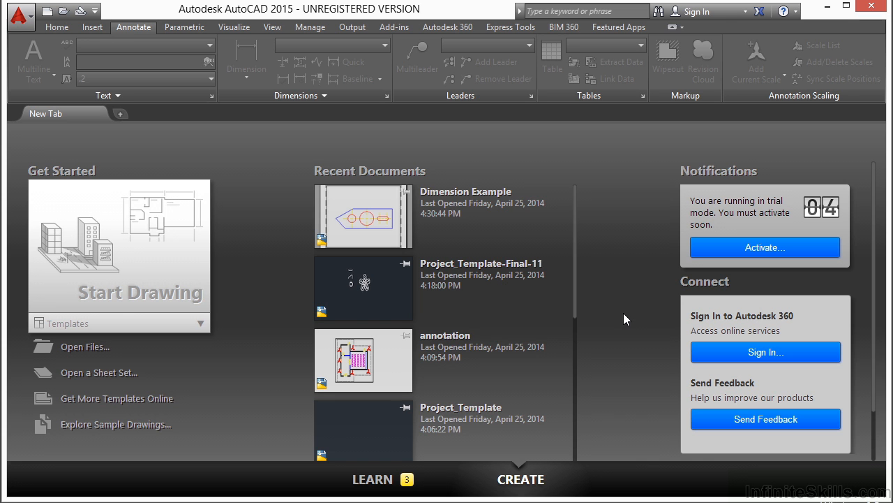
Open Ice Rink Example.dwg from the Start tab
{"action": "left_click", "coordinate": [85, 346]}
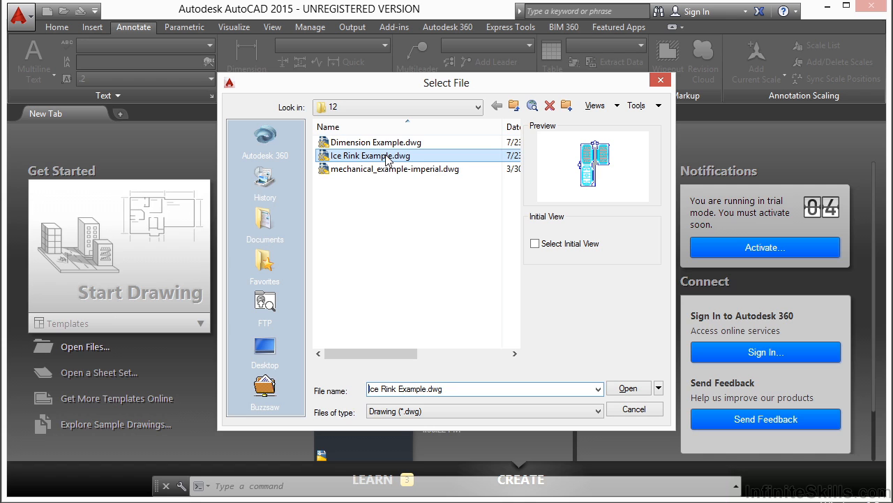
{"action": "left_click", "coordinate": [627, 387]}
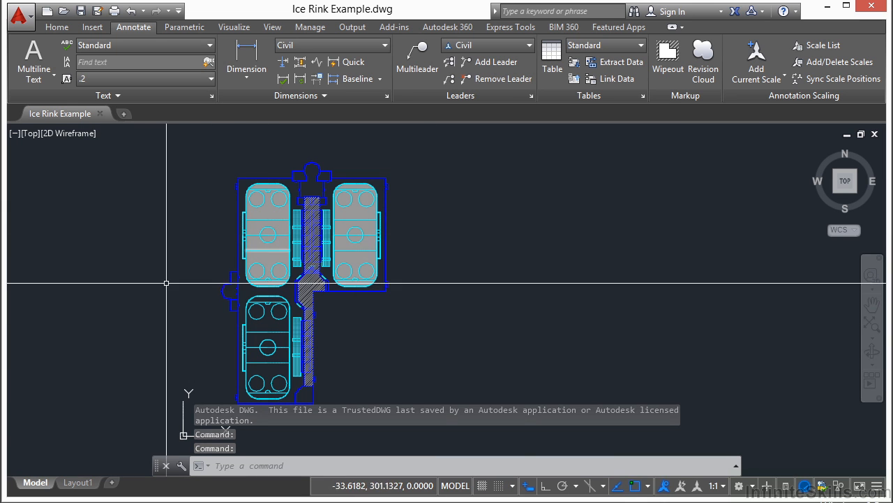
Create Layout2 from the Layout1 tab menu and rename it ICE RINK
{"action": "left_click", "coordinate": [77, 482]}
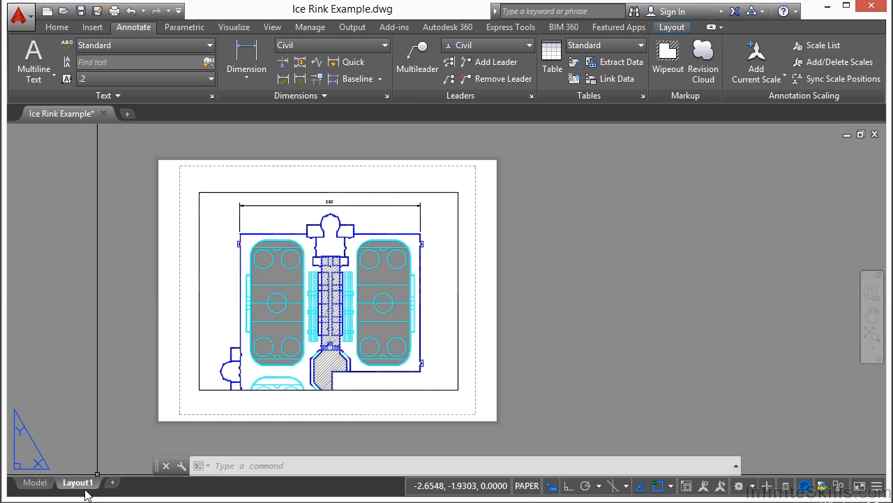
{"action": "right_click", "coordinate": [77, 482]}
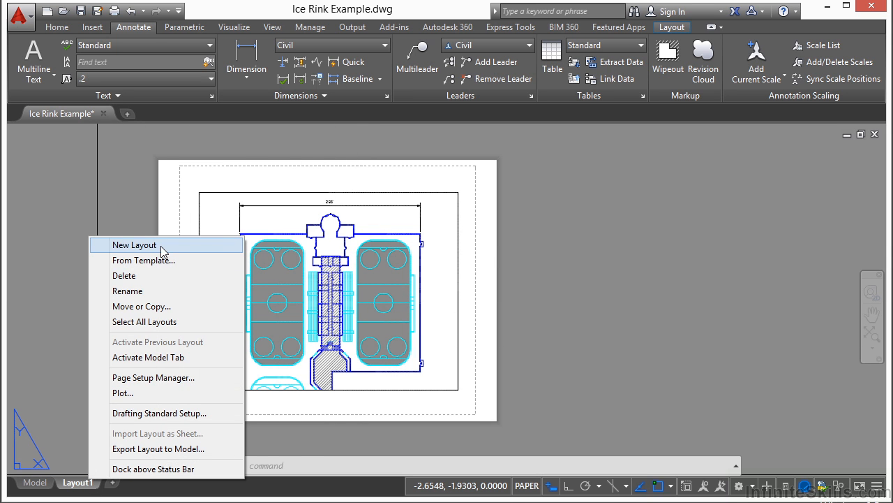
{"action": "left_click", "coordinate": [135, 244]}
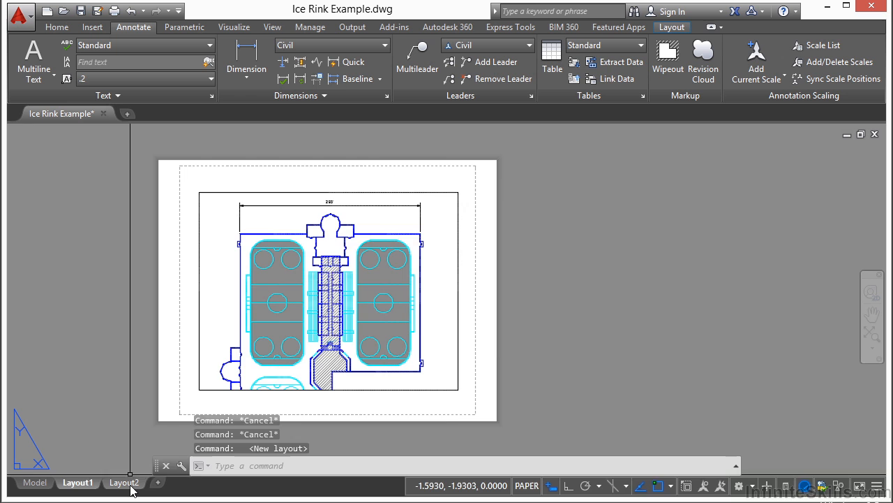
{"action": "left_click", "coordinate": [124, 482]}
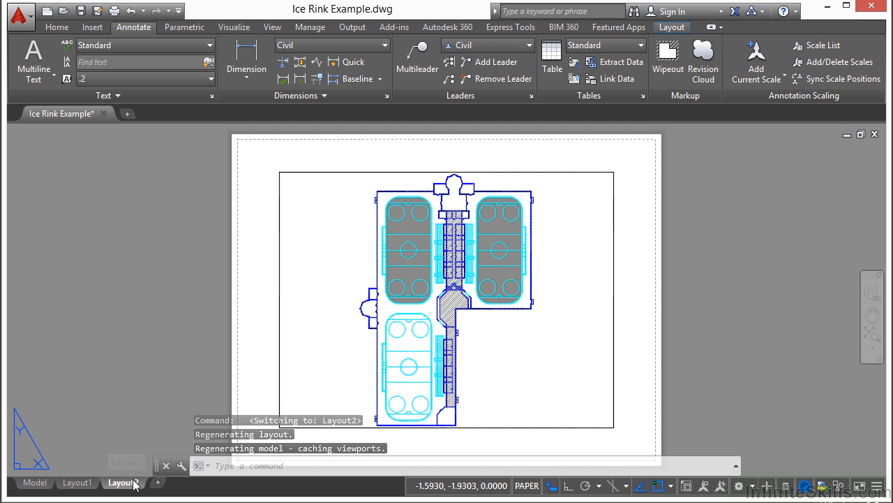
{"action": "right_click", "coordinate": [122, 483]}
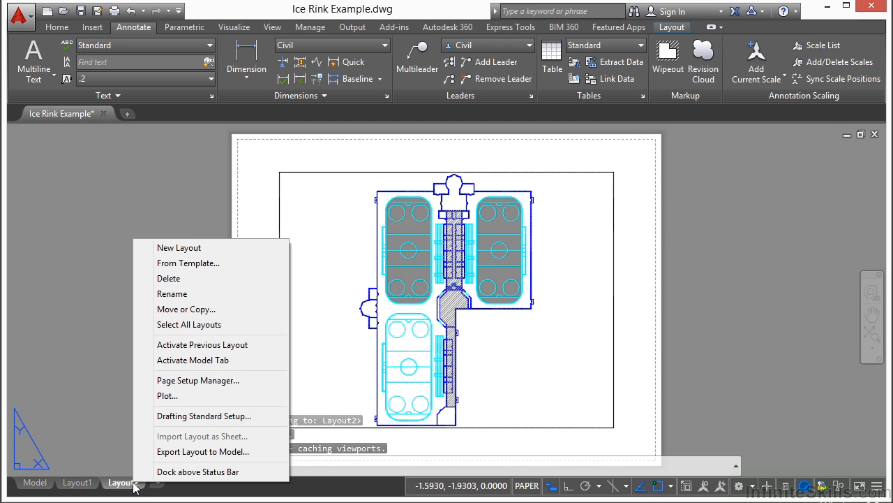
{"action": "left_click", "coordinate": [172, 293]}
{"action": "type", "text": "ICE RINK"}
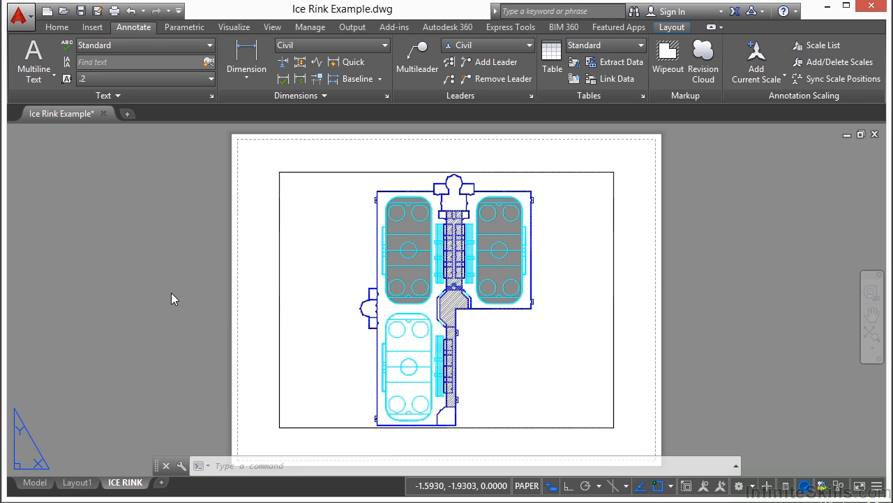
{"action": "mouse_move", "coordinate": [201, 348]}
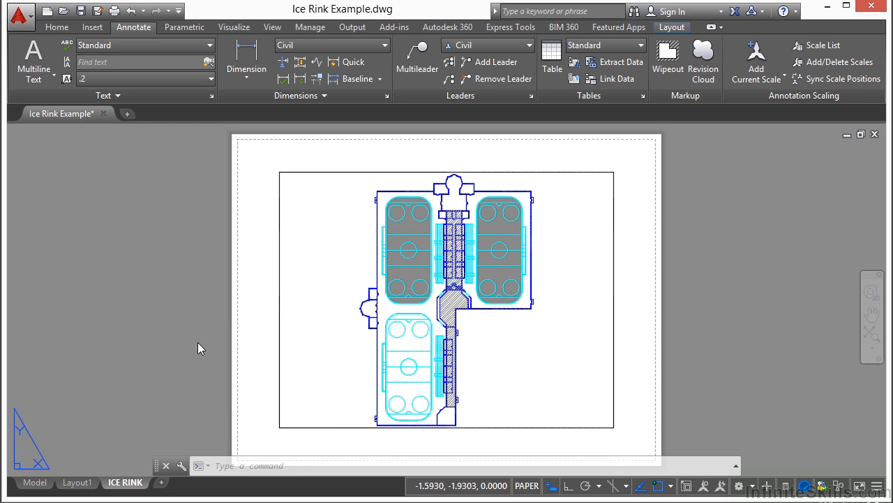
{"action": "mouse_move", "coordinate": [387, 370]}
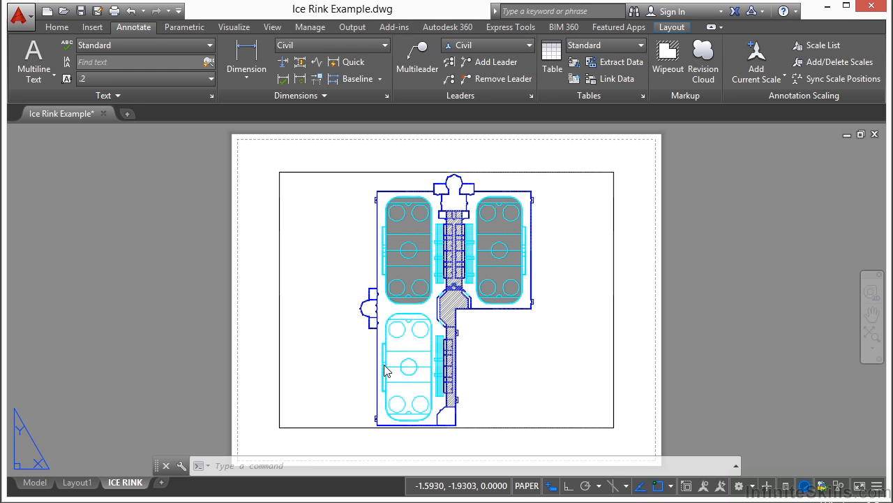
{"action": "mouse_move", "coordinate": [526, 343]}
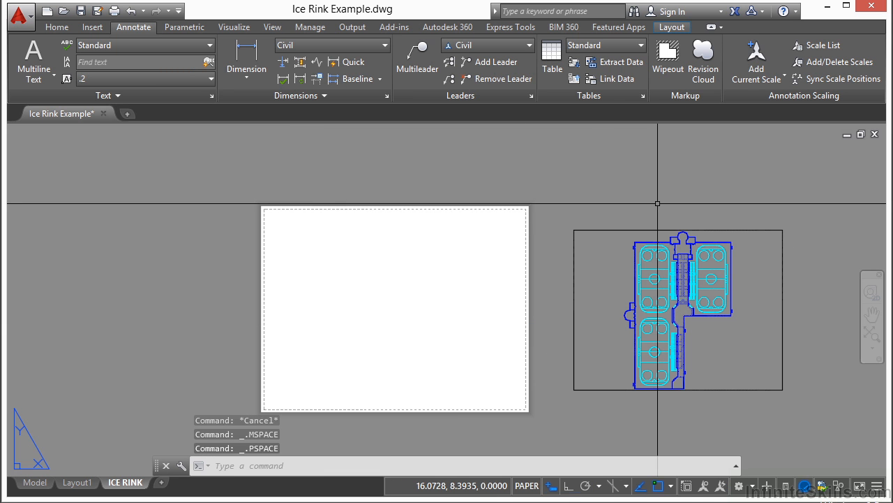
Select the original viewport beside the sheet and replace it with a small lower-left viewport
{"action": "left_click", "coordinate": [679, 309]}
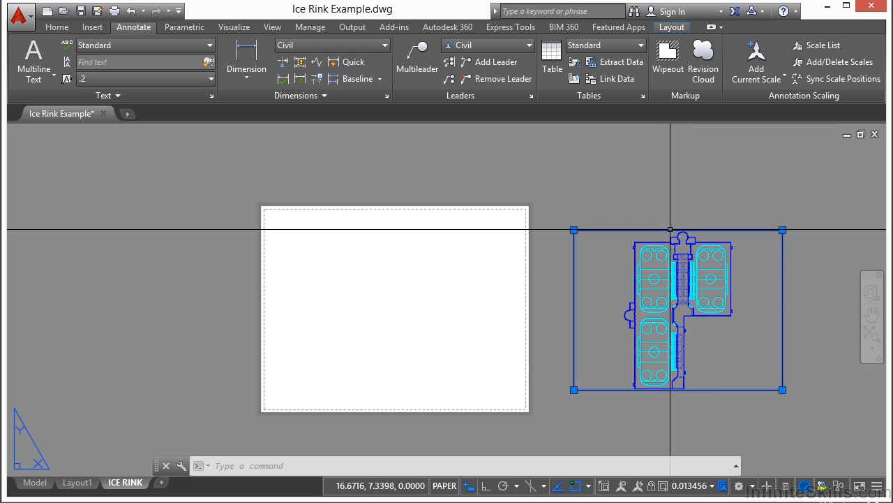
{"action": "left_click", "coordinate": [782, 230]}
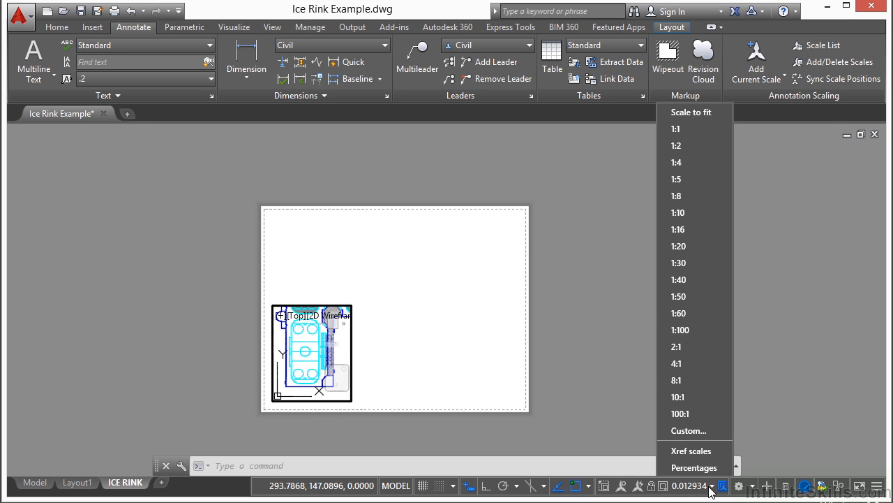
{"action": "mouse_move", "coordinate": [445, 386]}
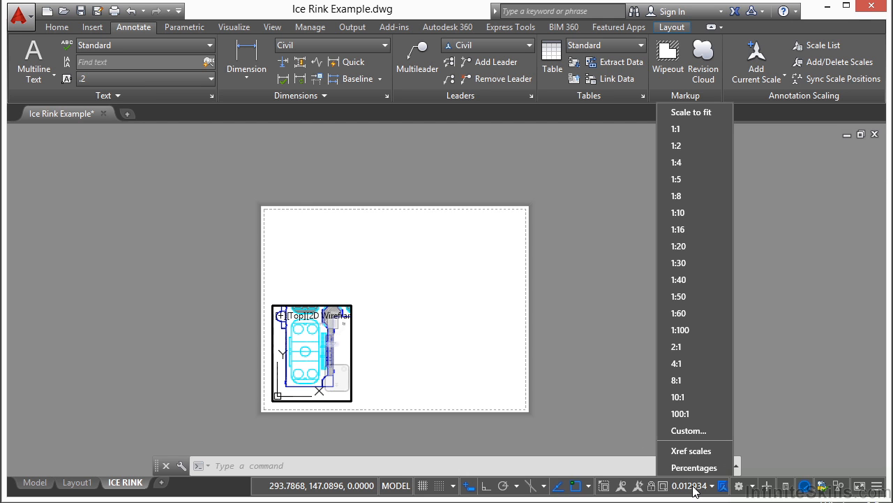
{"action": "mouse_move", "coordinate": [676, 380]}
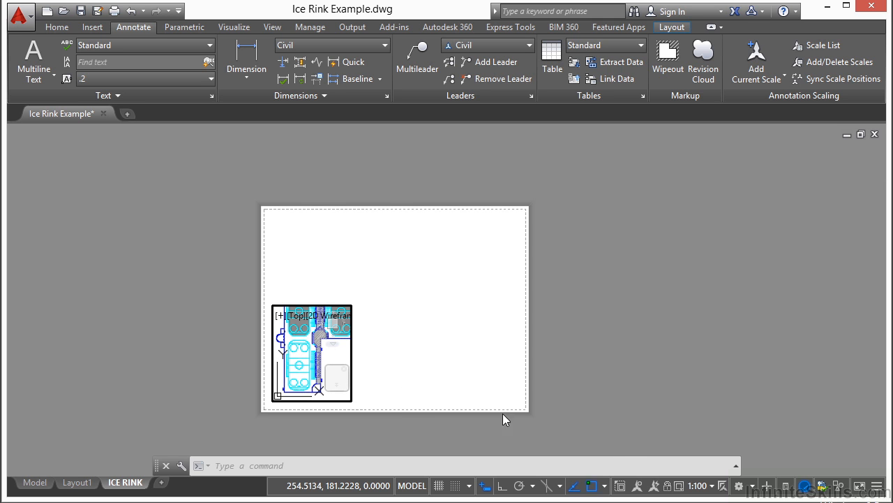
{"action": "mouse_move", "coordinate": [667, 485]}
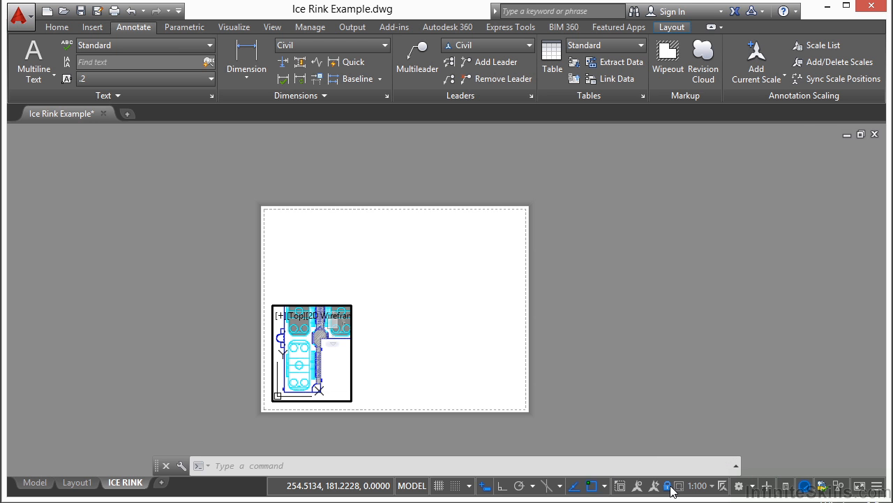
{"action": "mouse_move", "coordinate": [294, 346]}
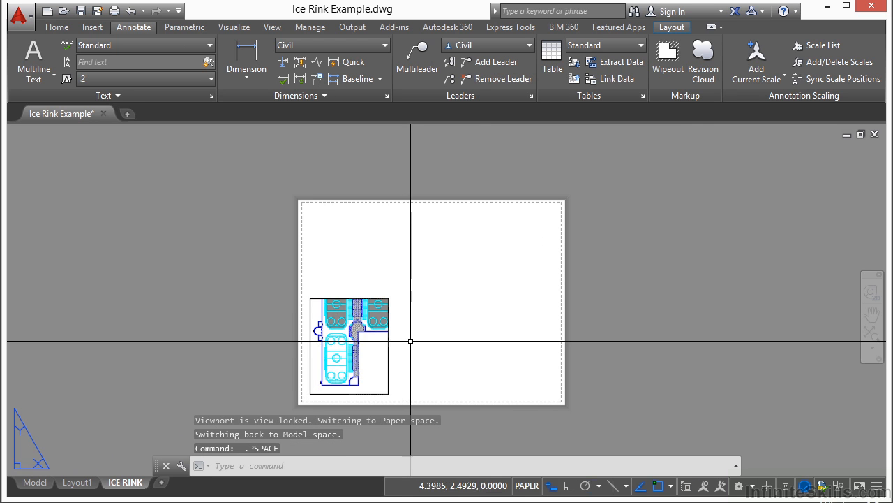
{"action": "mouse_move", "coordinate": [485, 331]}
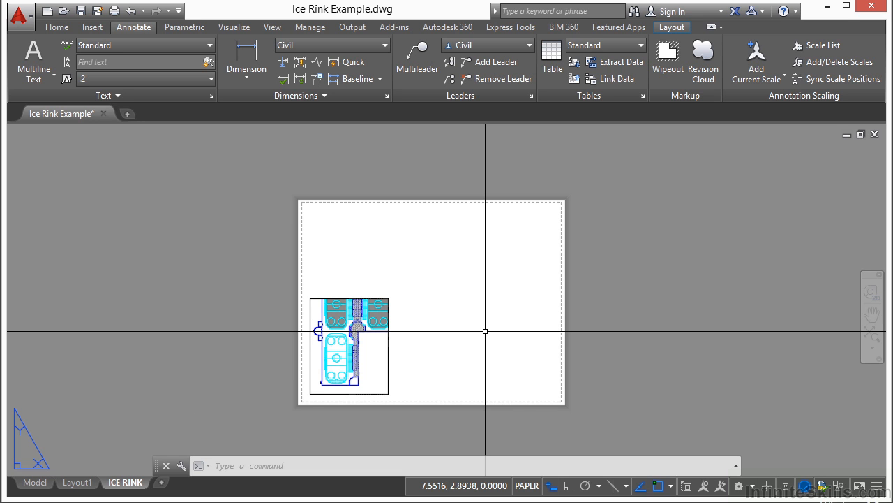
Show the Layout ribbon's viewport tools
{"action": "left_click", "coordinate": [272, 27]}
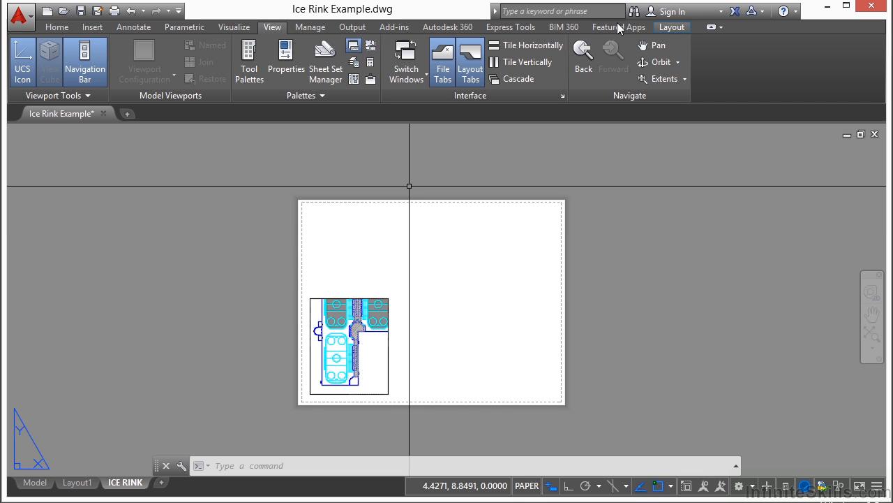
{"action": "left_click", "coordinate": [671, 27]}
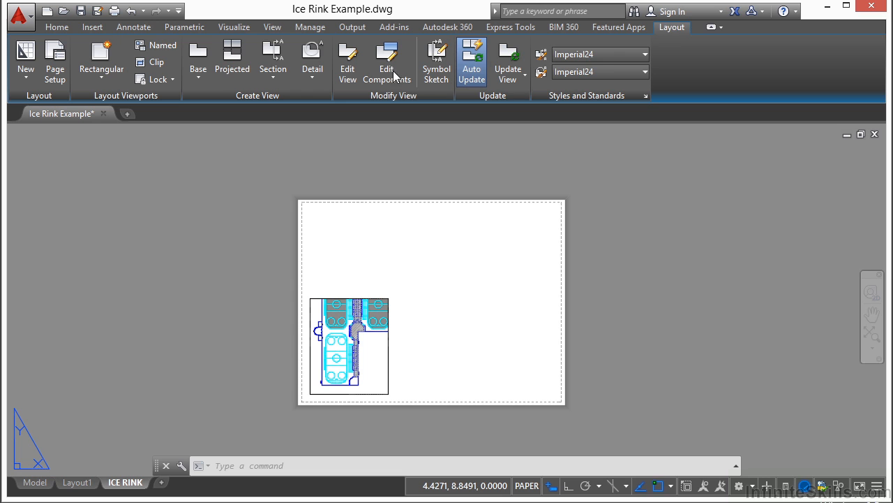
{"action": "mouse_move", "coordinate": [116, 101]}
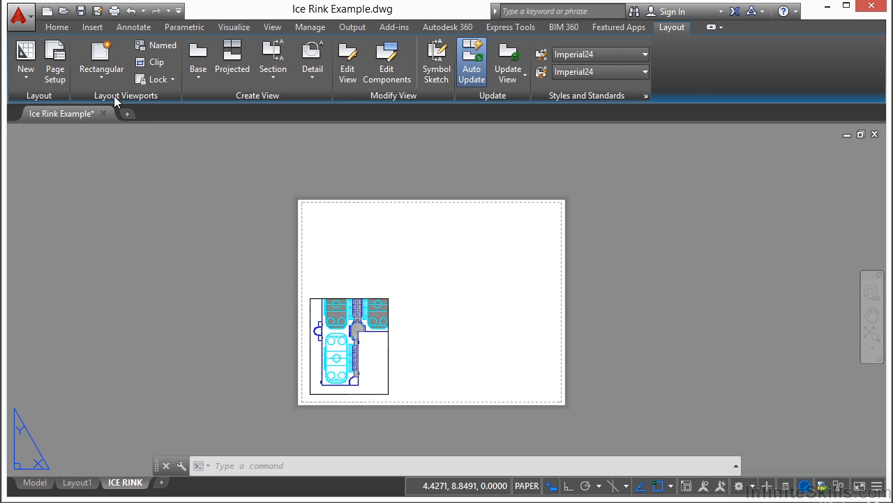
{"action": "mouse_move", "coordinate": [132, 97]}
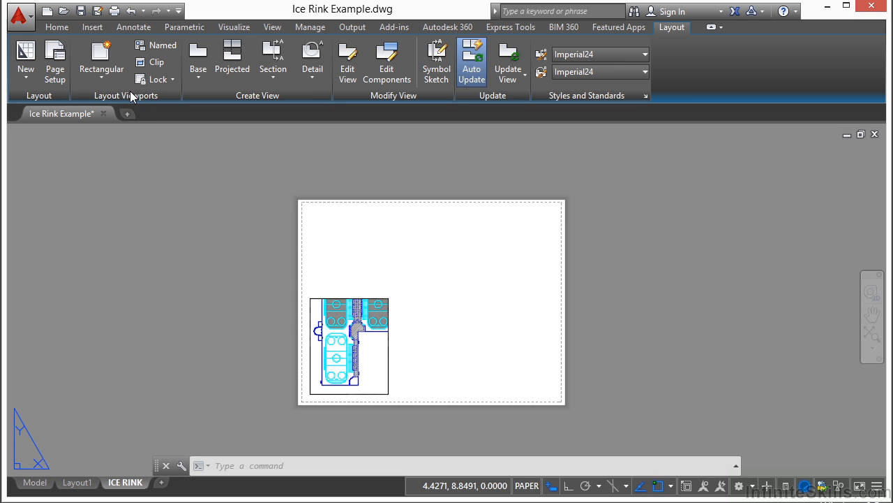
{"action": "mouse_move", "coordinate": [101, 60]}
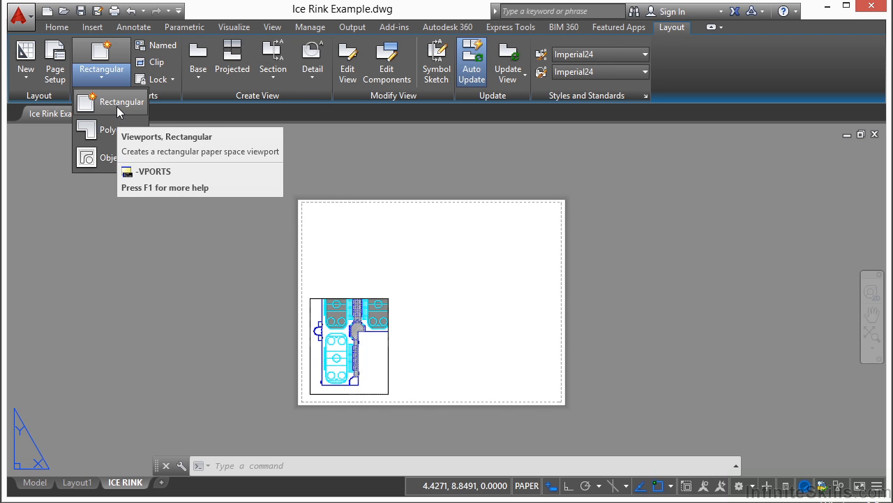
{"action": "mouse_move", "coordinate": [118, 130]}
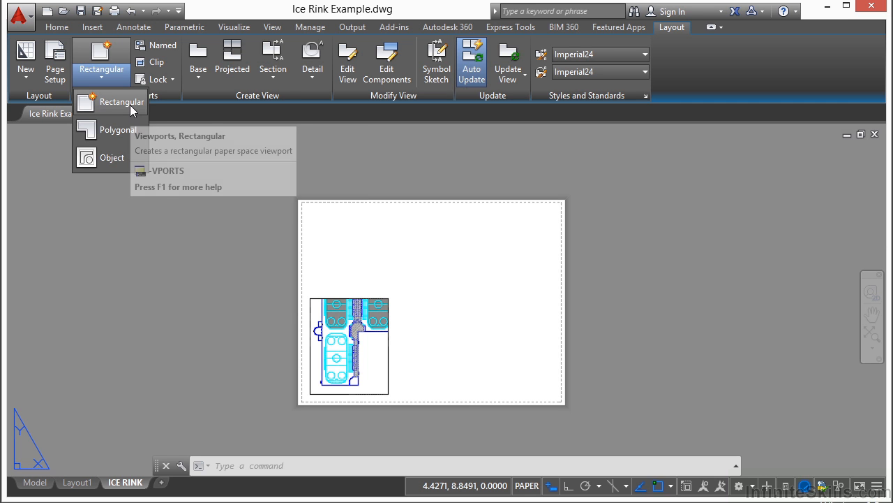
Draw a rectangular viewport on the sheet's right and give it a custom scale
{"action": "left_click", "coordinate": [122, 101]}
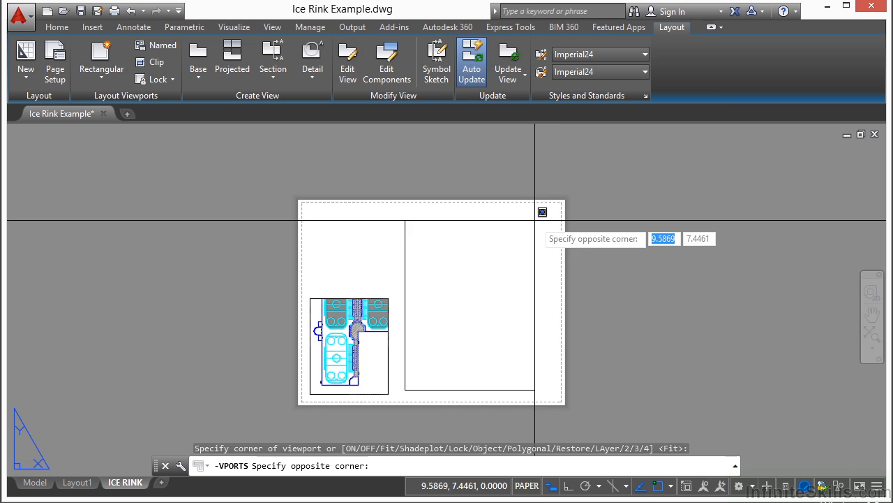
{"action": "left_click", "coordinate": [537, 219]}
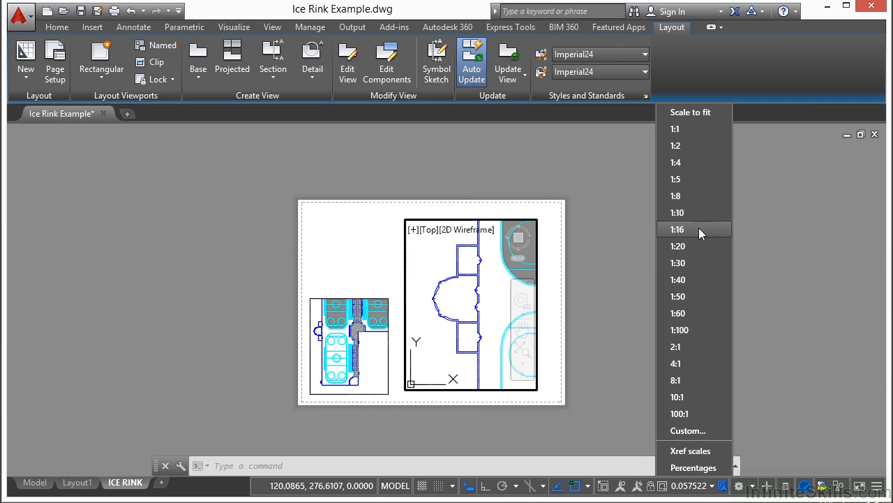
{"action": "left_click", "coordinate": [678, 263]}
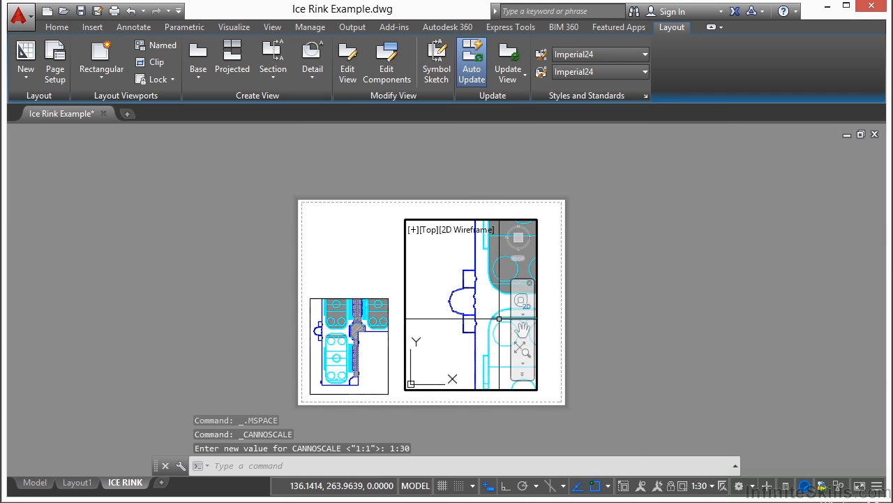
{"action": "left_click", "coordinate": [701, 485]}
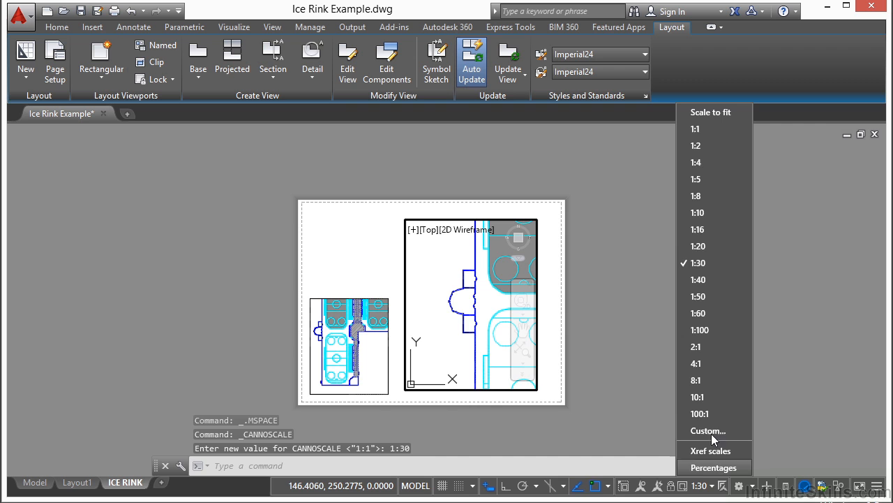
{"action": "left_click", "coordinate": [697, 397]}
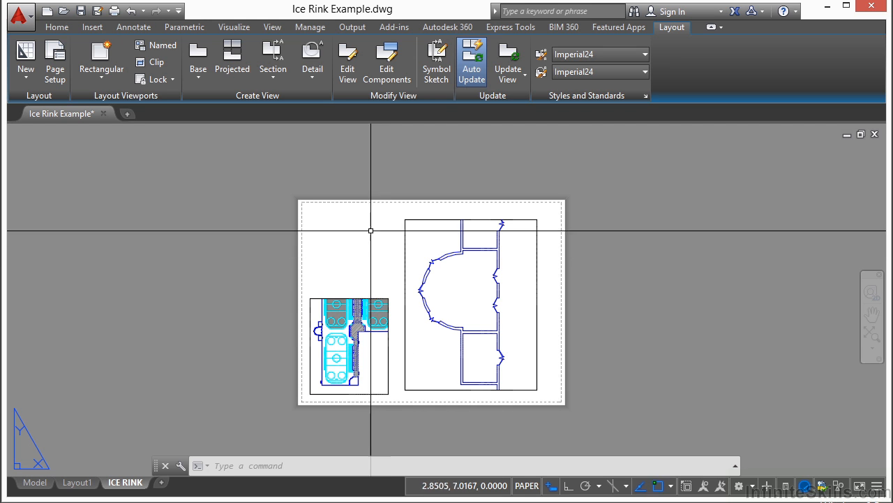
Lock the entrance viewport and add linear dimensions across the entrance wall
{"action": "left_click", "coordinate": [133, 26]}
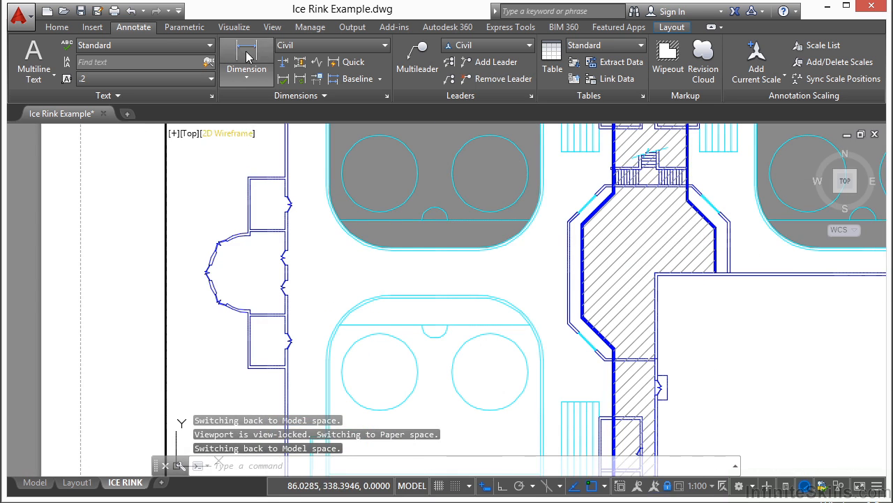
{"action": "left_click", "coordinate": [245, 68]}
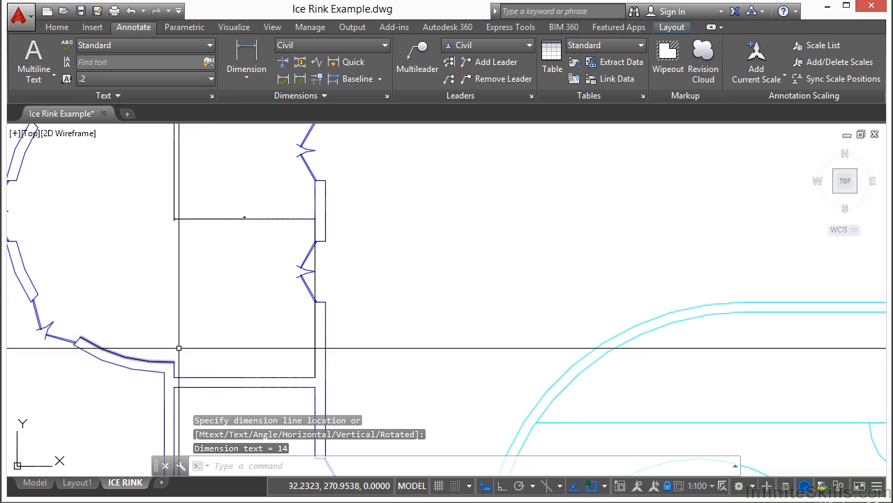
{"action": "left_click", "coordinate": [246, 69]}
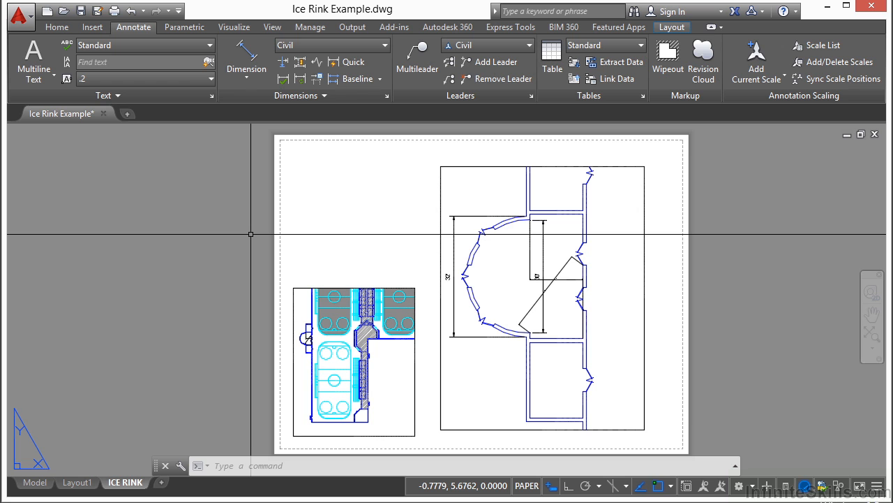
{"action": "mouse_move", "coordinate": [255, 234]}
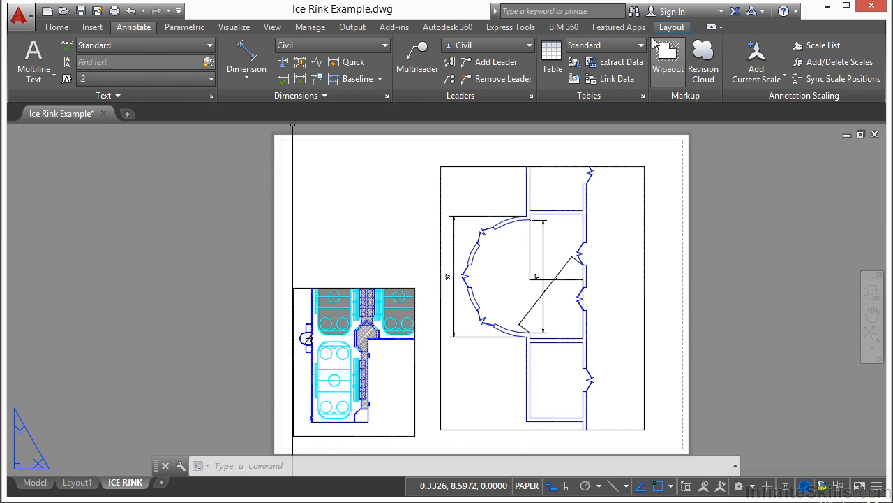
Draw a polygonal viewport above the first rink view, framing a slice of the rink
{"action": "left_click", "coordinate": [672, 27]}
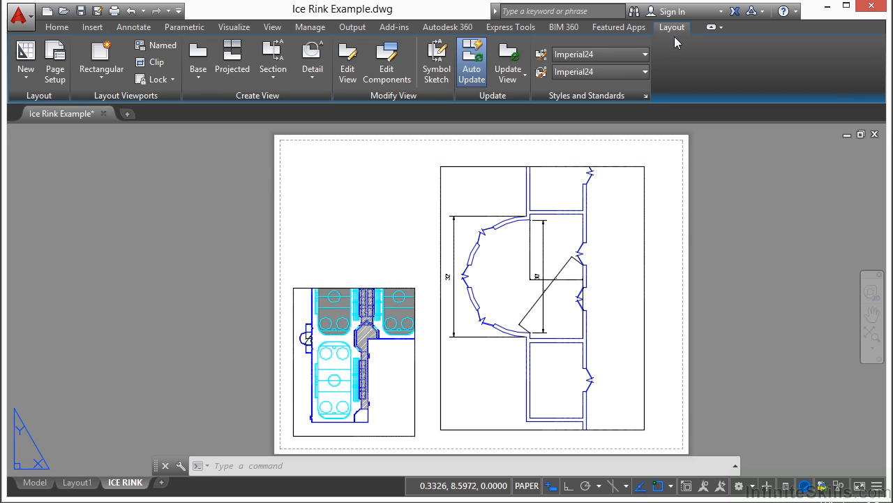
{"action": "mouse_move", "coordinate": [579, 245]}
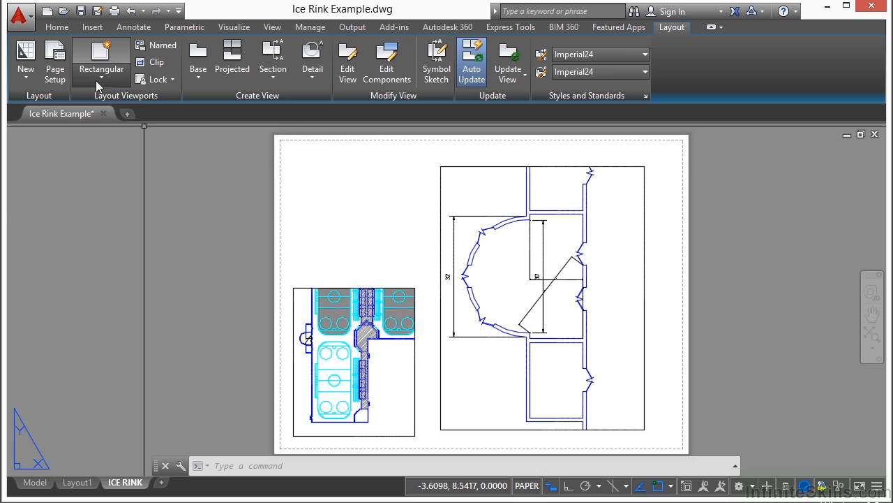
{"action": "left_click", "coordinate": [101, 59]}
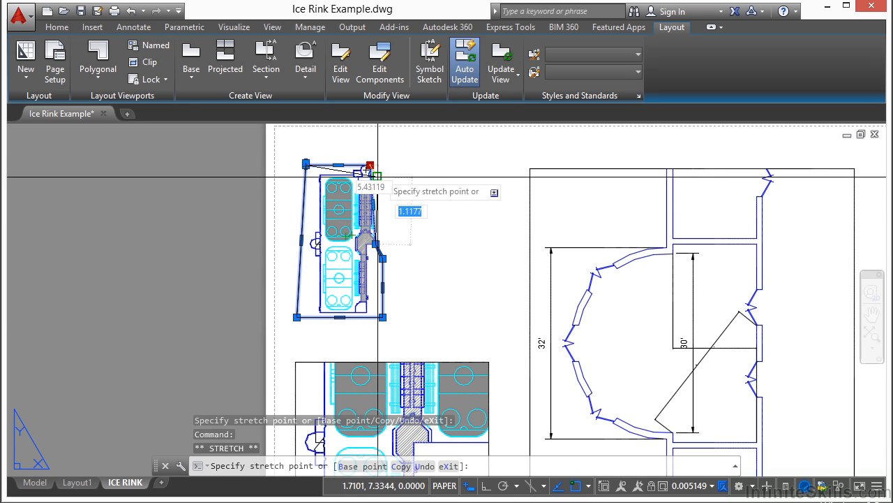
{"action": "right_click", "coordinate": [342, 210]}
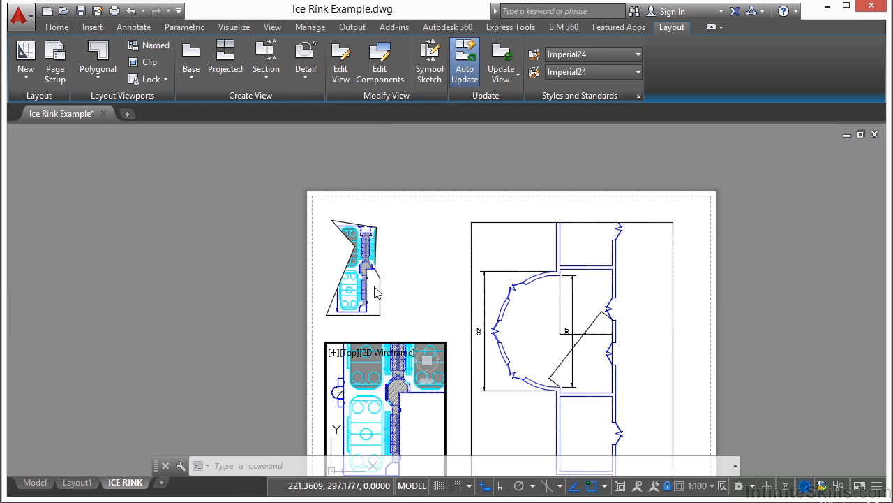
{"action": "mouse_move", "coordinate": [541, 386]}
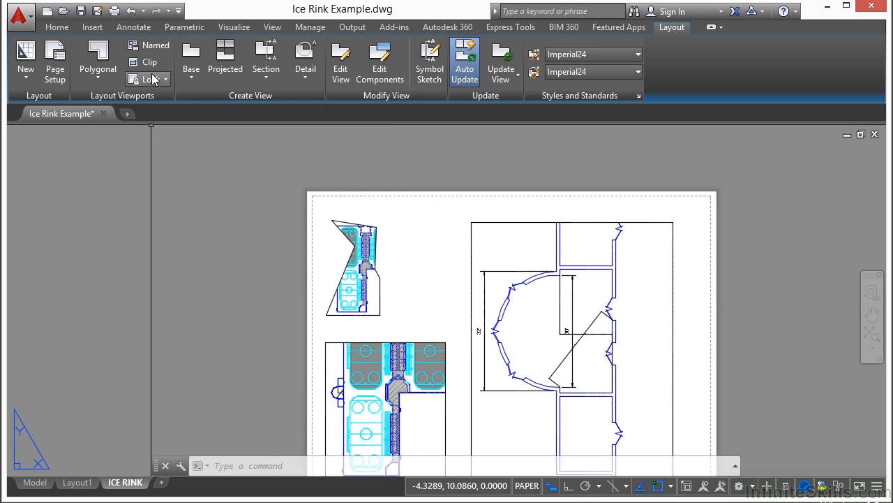
{"action": "mouse_move", "coordinate": [148, 62]}
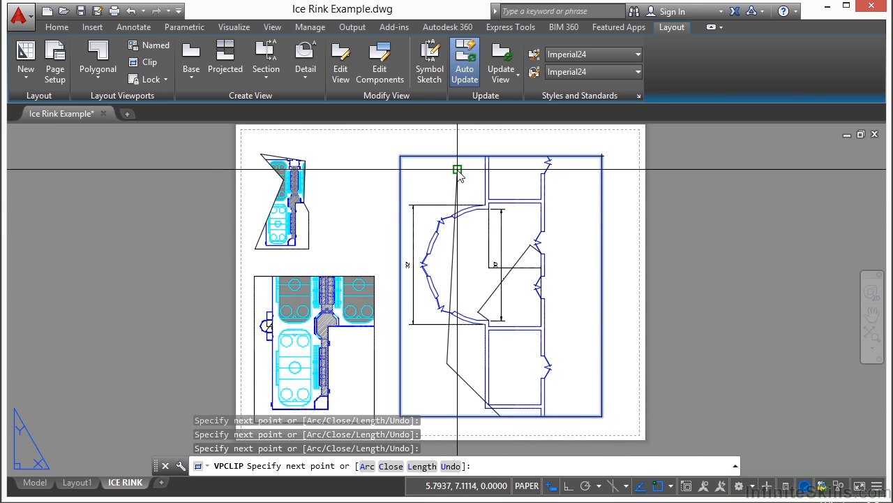
Close the VPCLIP boundary with CL to clip the entrance viewport
{"action": "type", "text": "CL"}
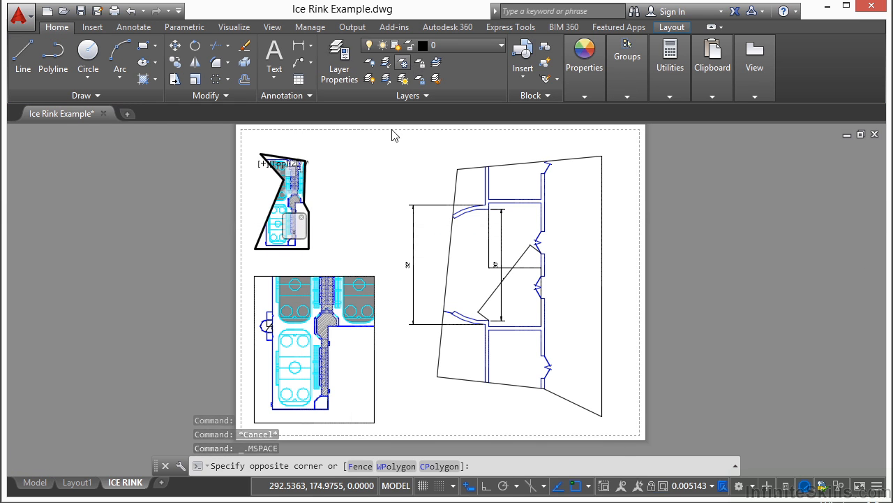
Pick a rink object to VP-freeze the Ice Rink layer in the polygonal viewport
{"action": "left_click", "coordinate": [402, 63]}
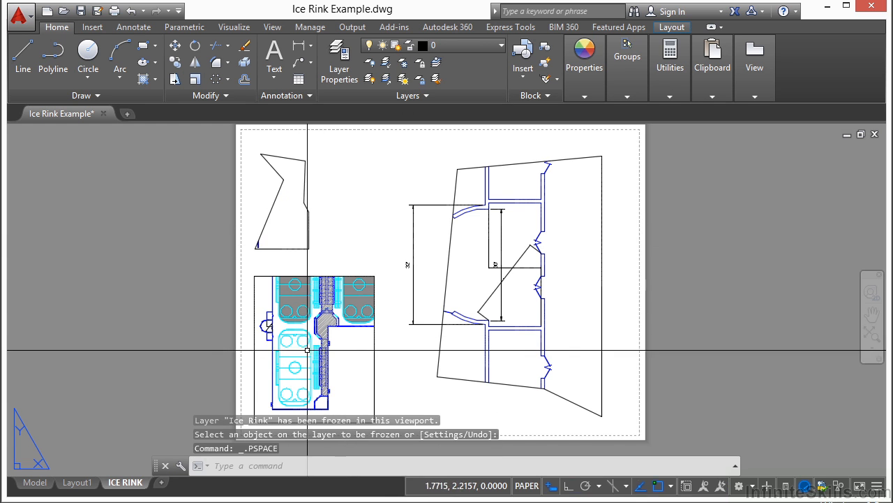
{"action": "mouse_move", "coordinate": [377, 221]}
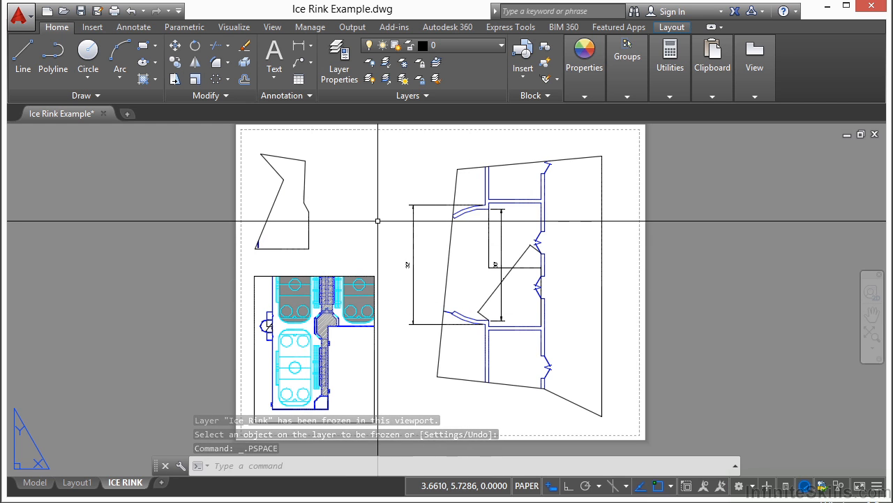